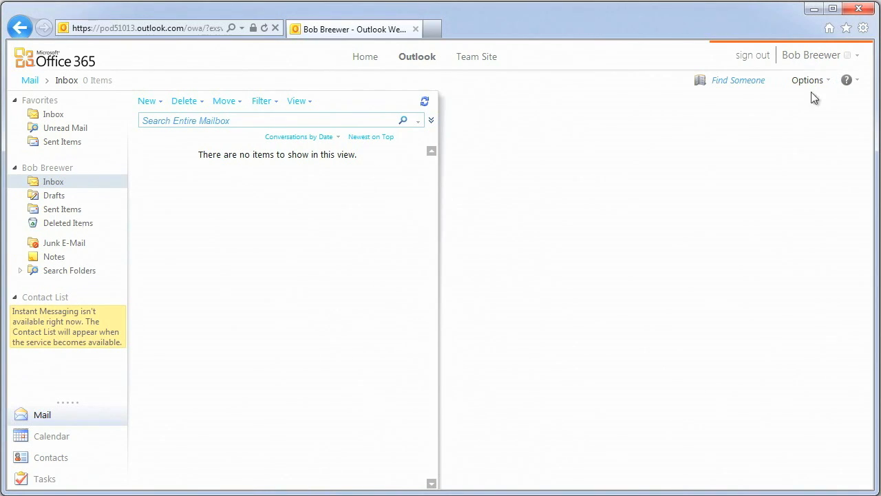
Step: Apply the colourful painted-stroke theme from the Options theme choices
left_click(807, 80)
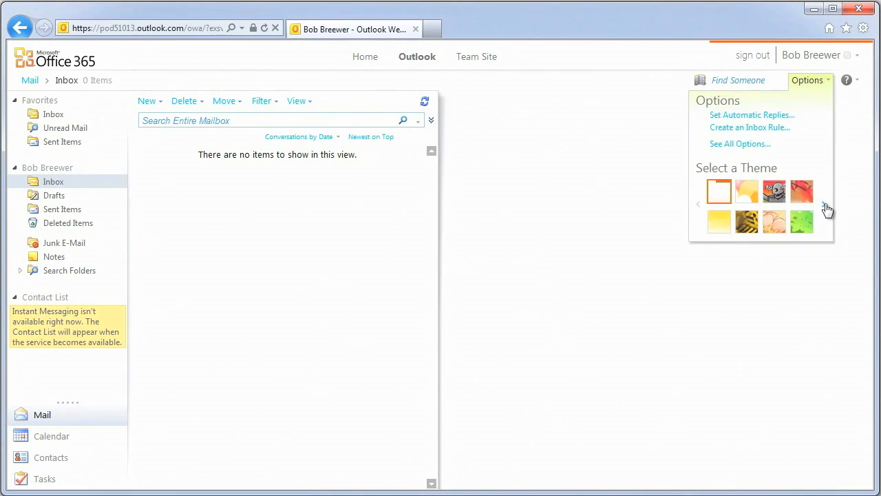
left_click(823, 204)
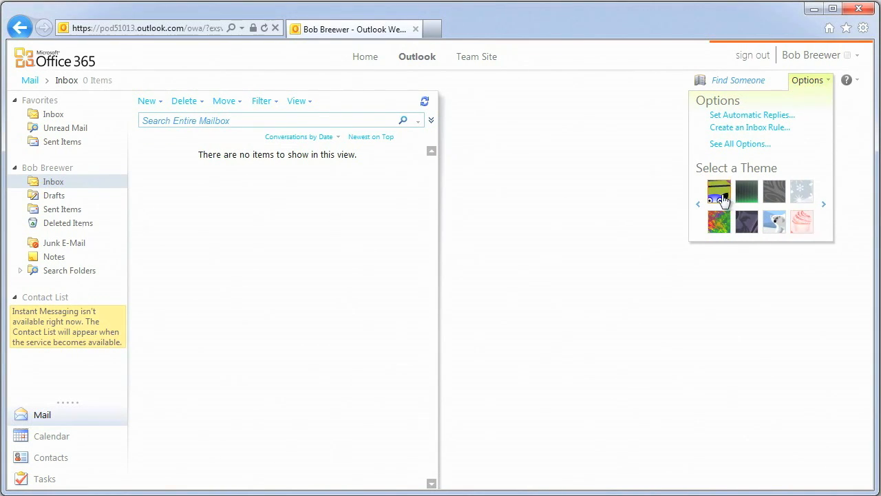
left_click(719, 190)
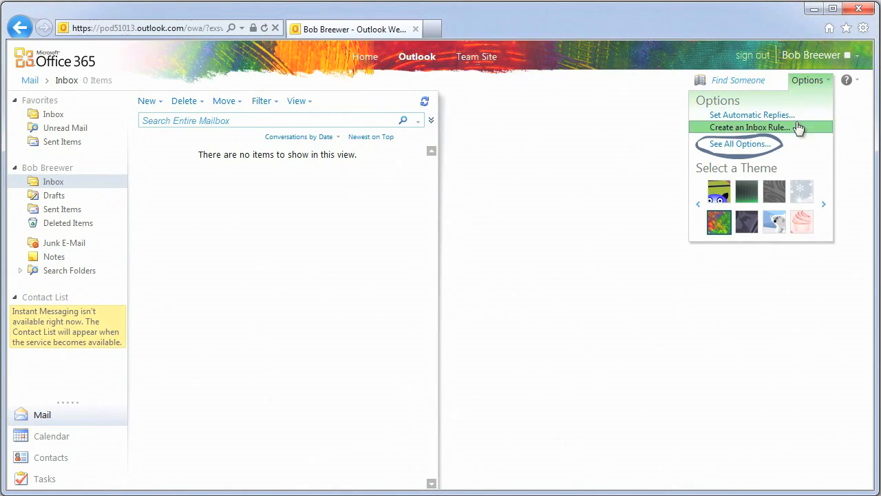
mouse_move(740, 144)
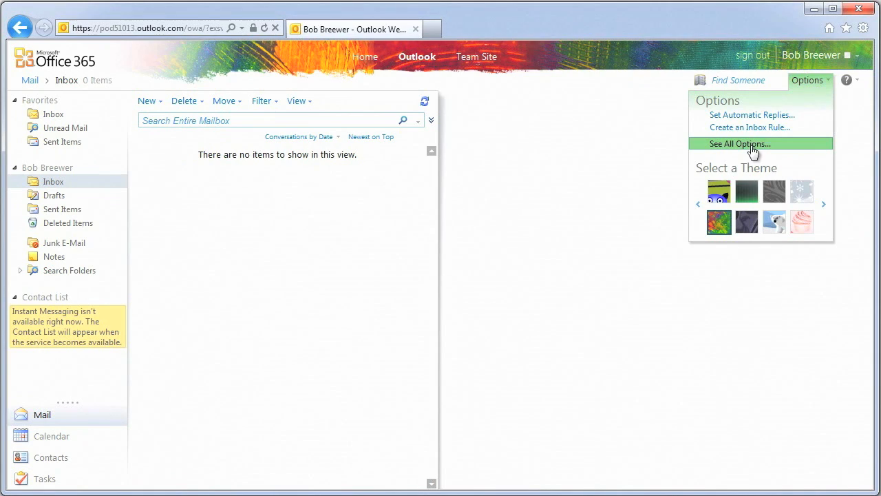
Step: Enter the e-mail signature 'Best Regards // Bob' in the Mail settings signature box
left_click(739, 145)
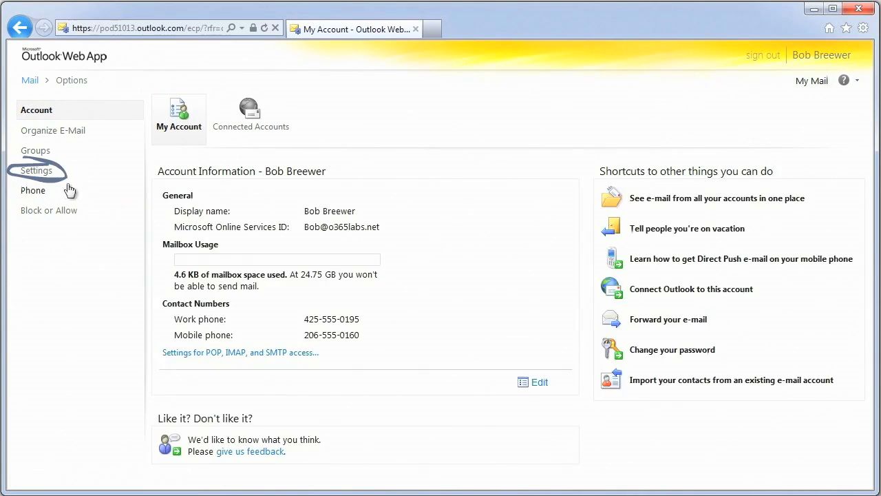
left_click(36, 171)
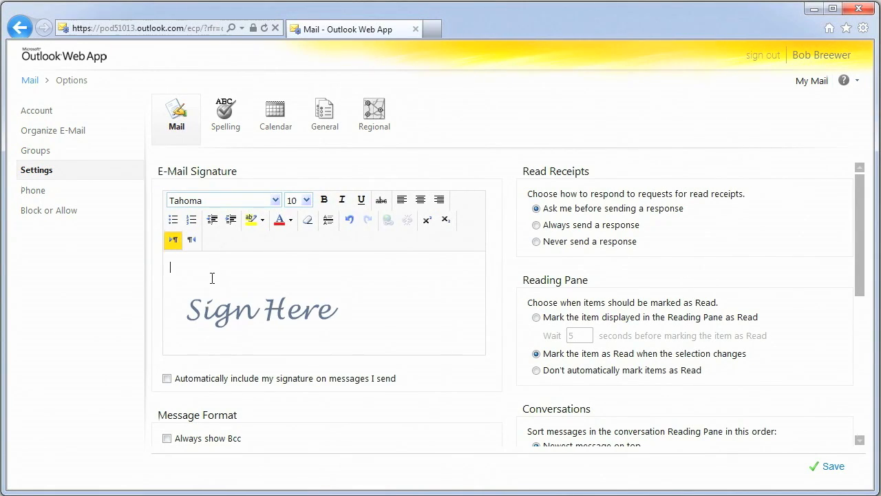
type("Best")
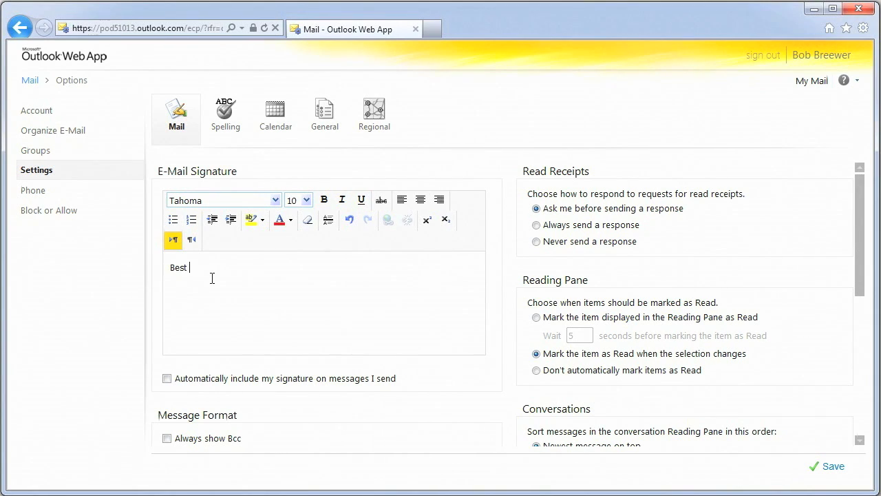
type("Regards")
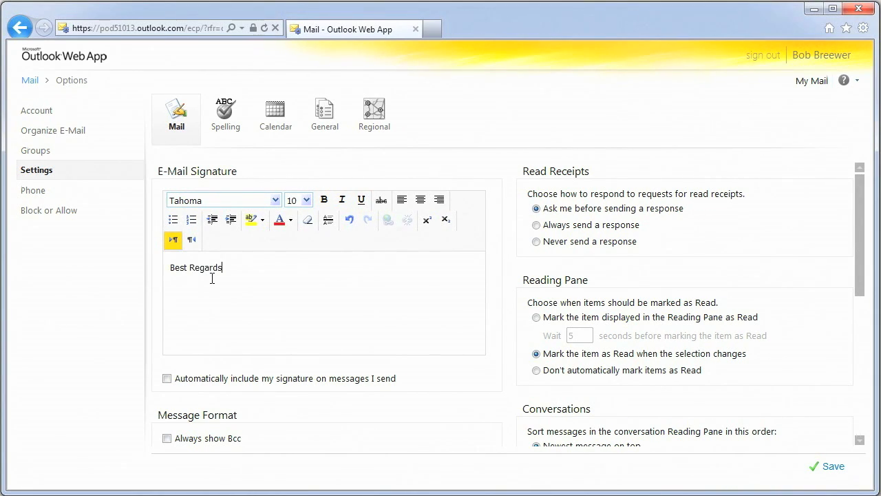
type("//")
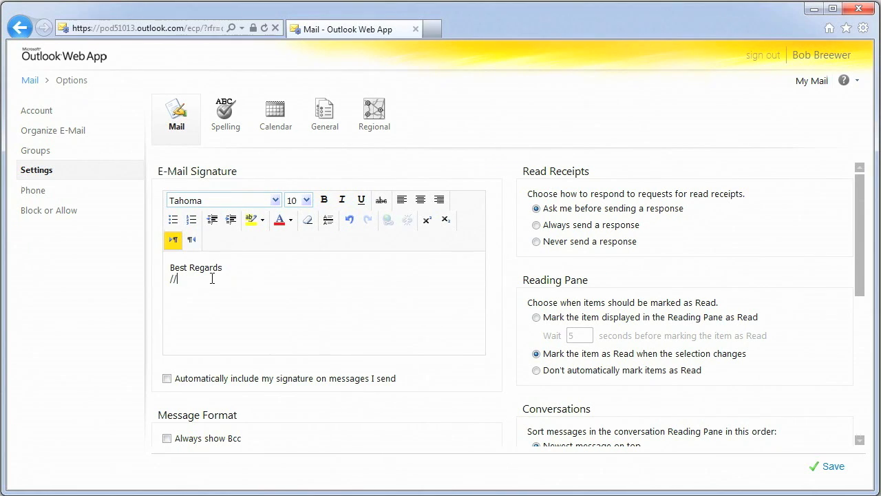
type("Bob")
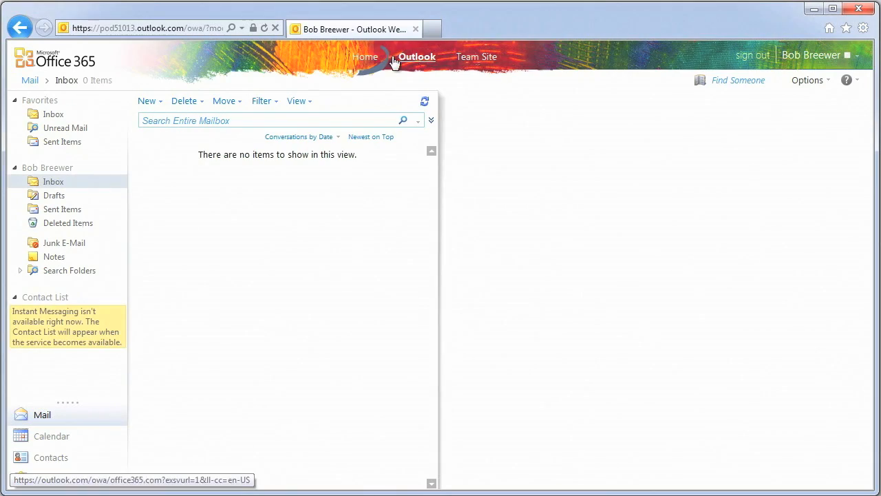
Step: Go to the Office 365 home page and show the My profile page
left_click(366, 57)
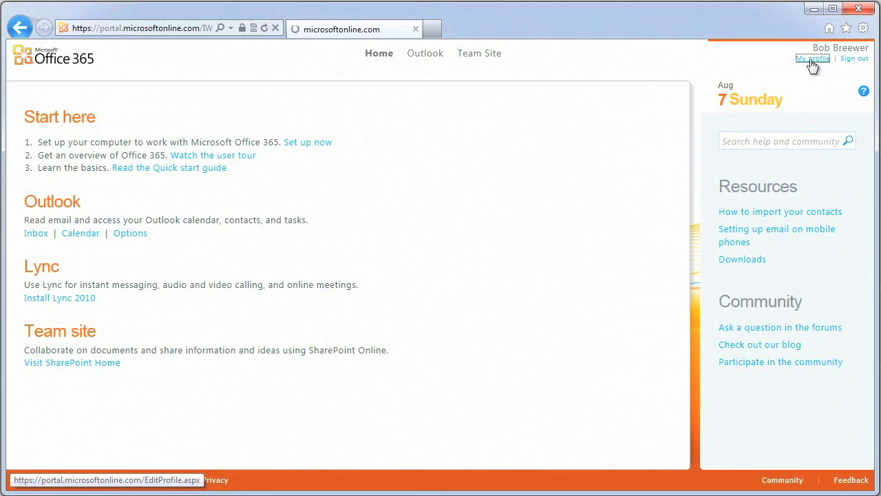
left_click(812, 58)
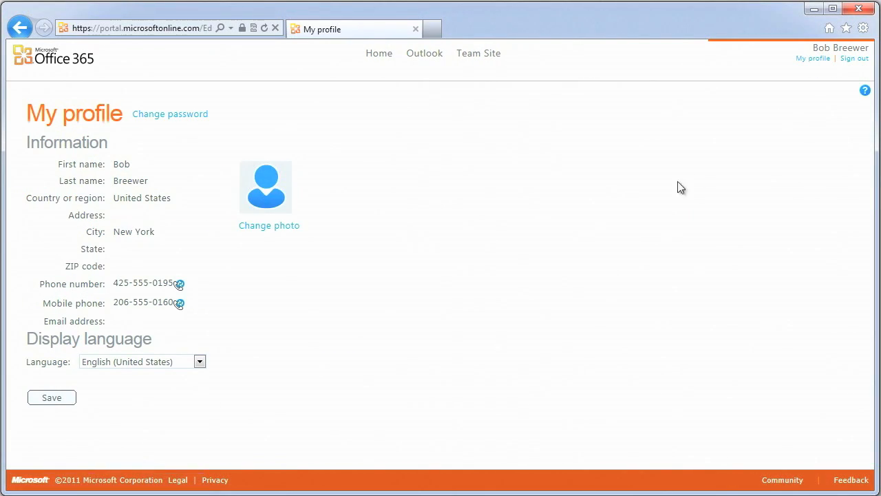
Step: Upload the desktop JPEG portrait as the profile photo and save the profile
left_click(270, 226)
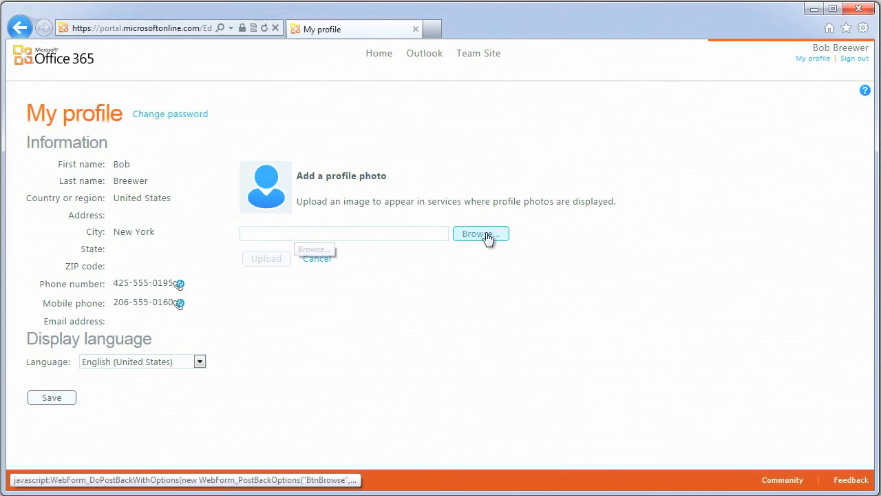
left_click(481, 234)
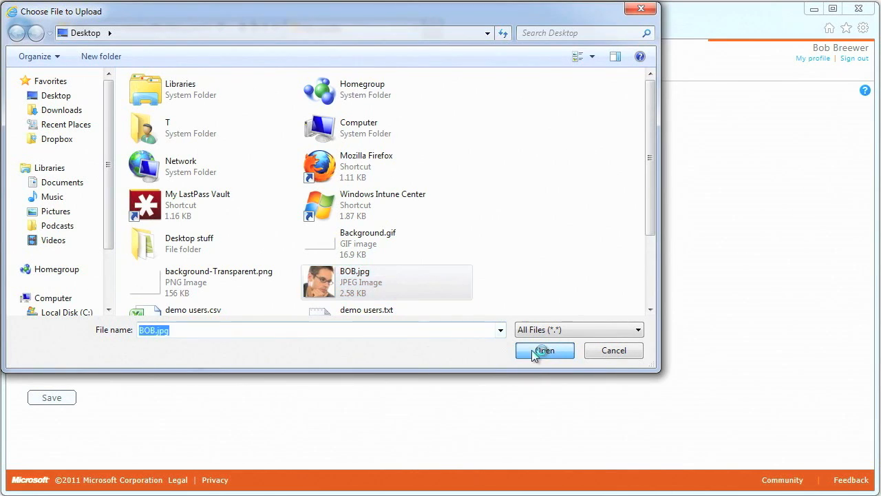
left_click(543, 351)
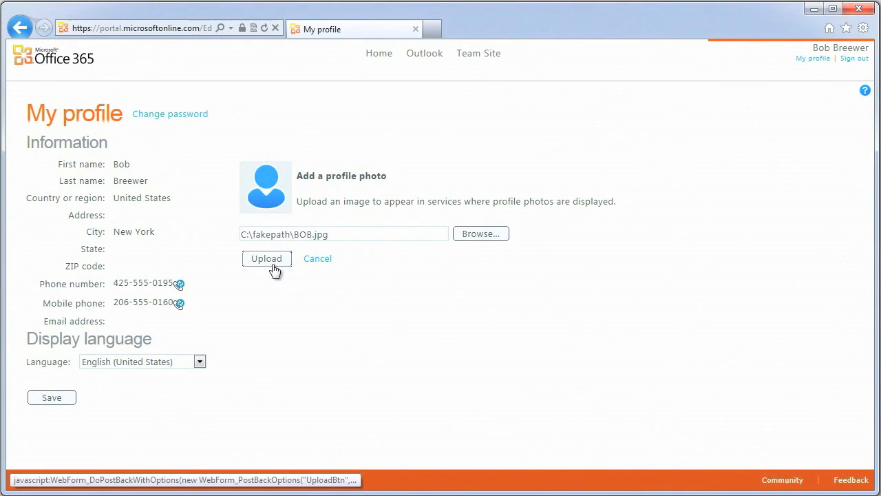
left_click(267, 259)
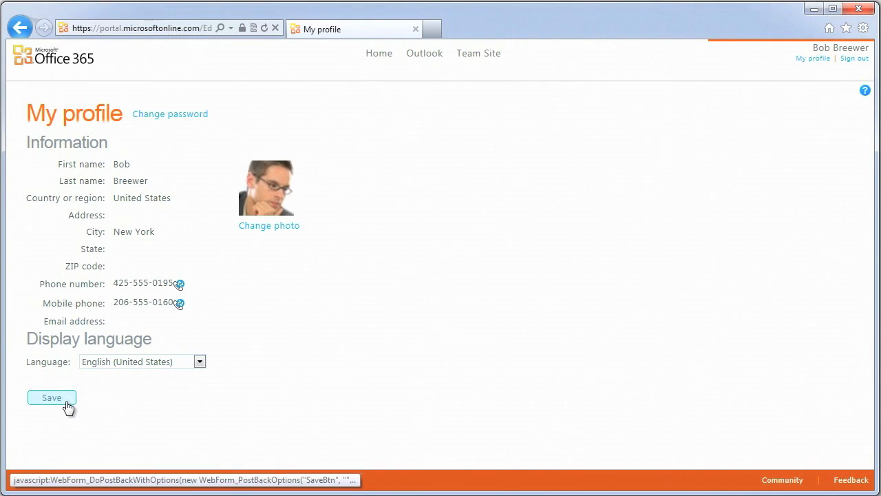
left_click(51, 397)
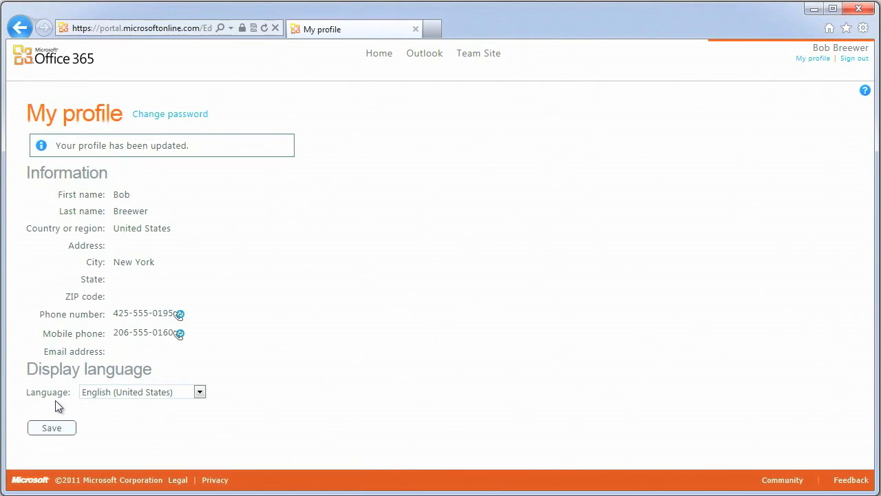